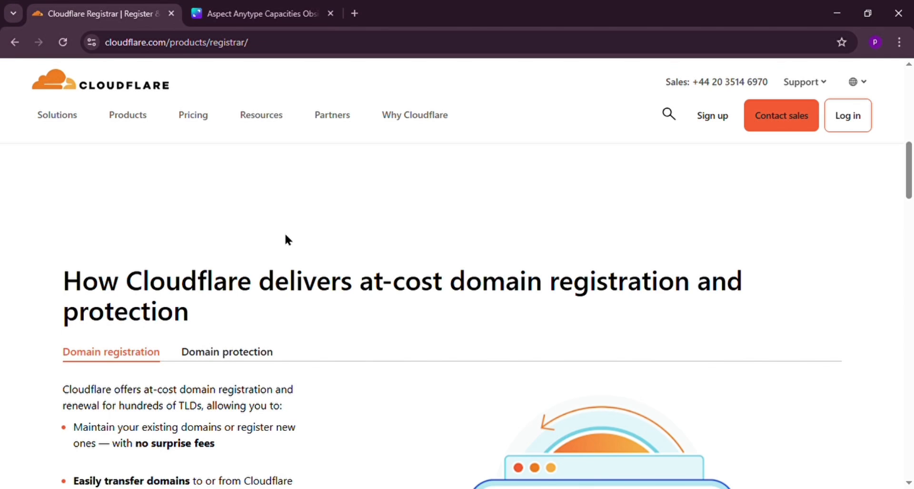
mouse_move(162, 96)
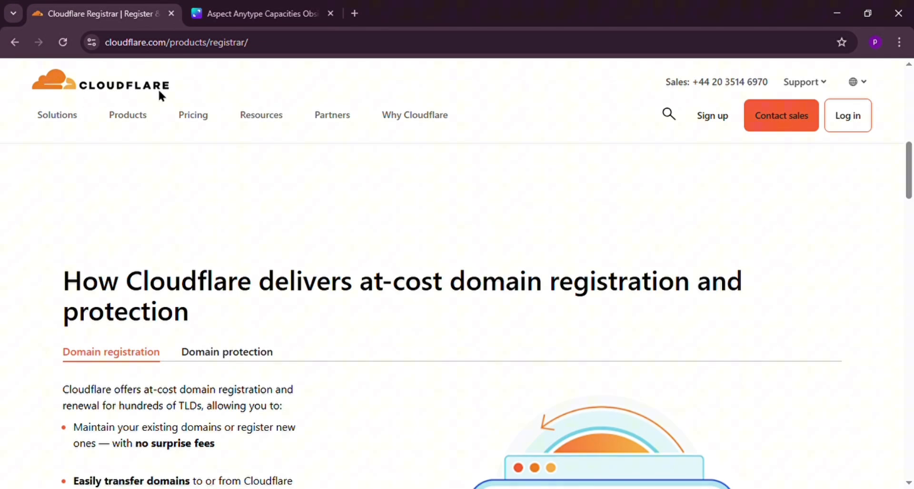
mouse_move(489, 254)
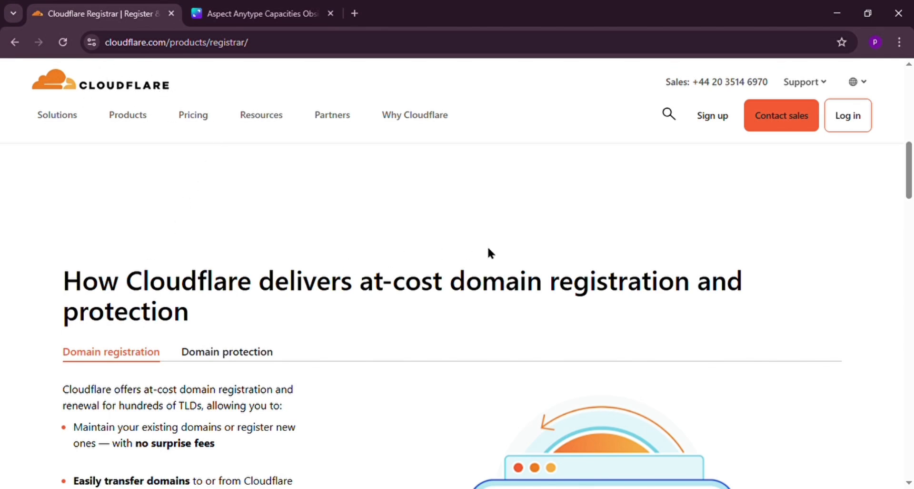
Scroll through the use cases, registrar products and resources sections down to the site footer.
scroll("down", 3)
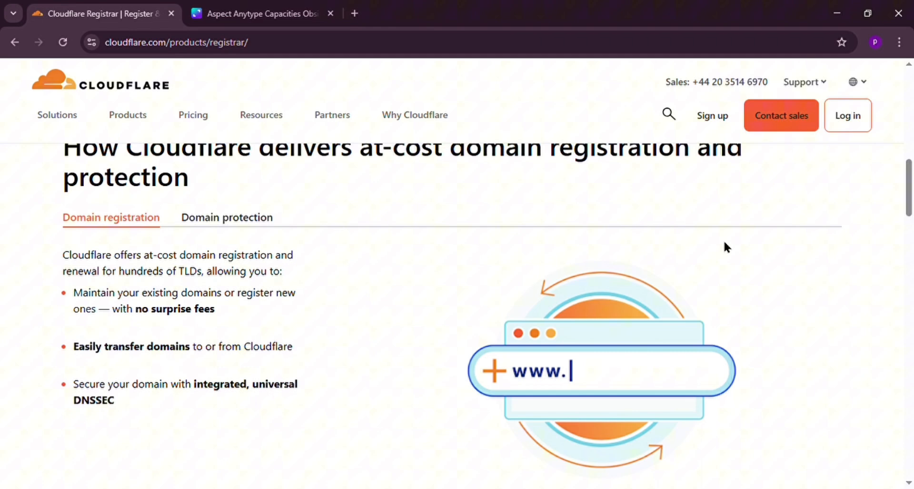
scroll("down", 3)
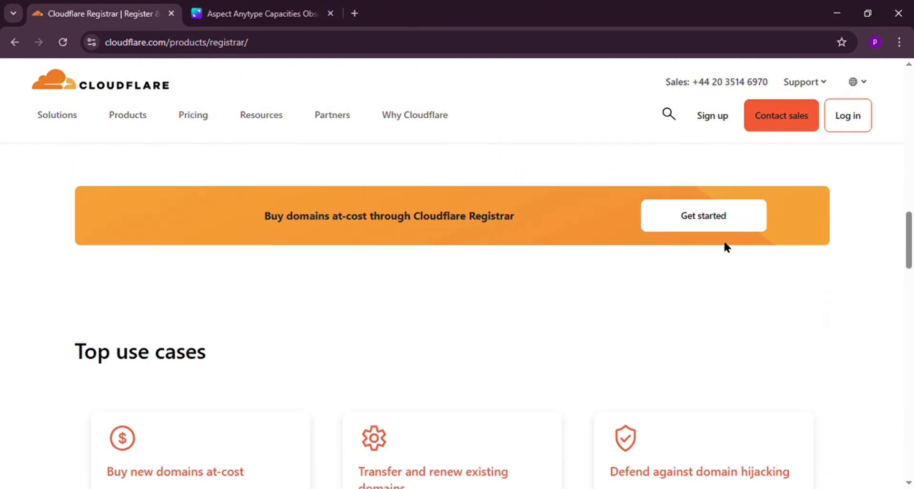
scroll("down", 3)
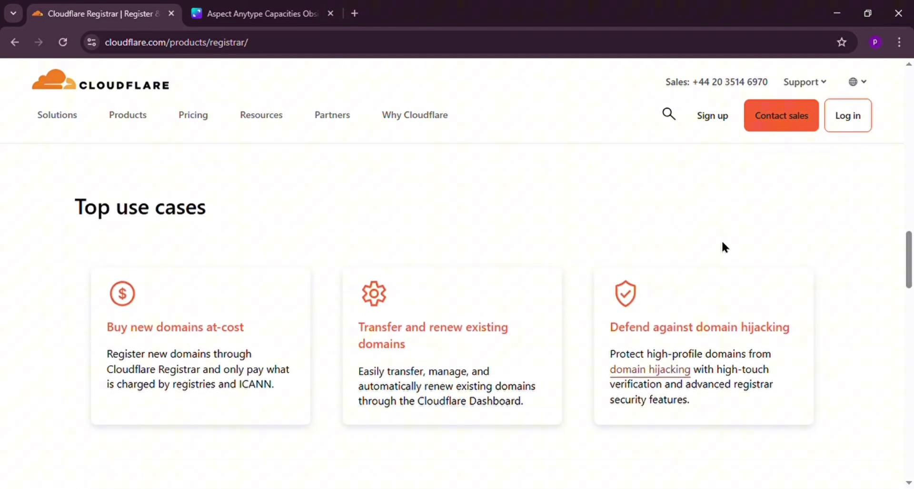
scroll("down", 3)
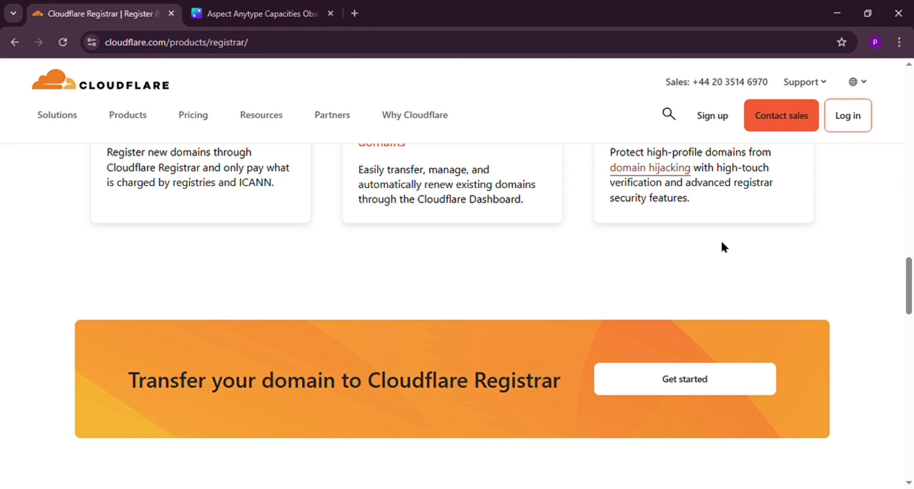
scroll("down", 3)
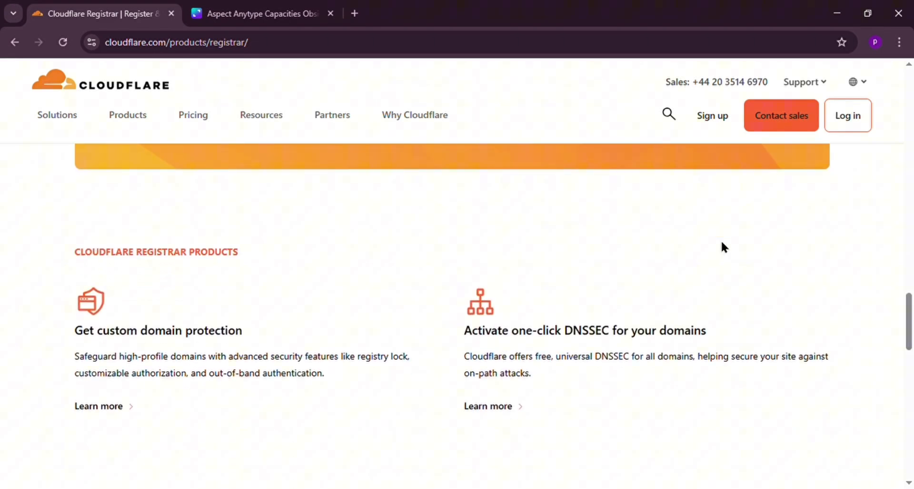
scroll("down", 3)
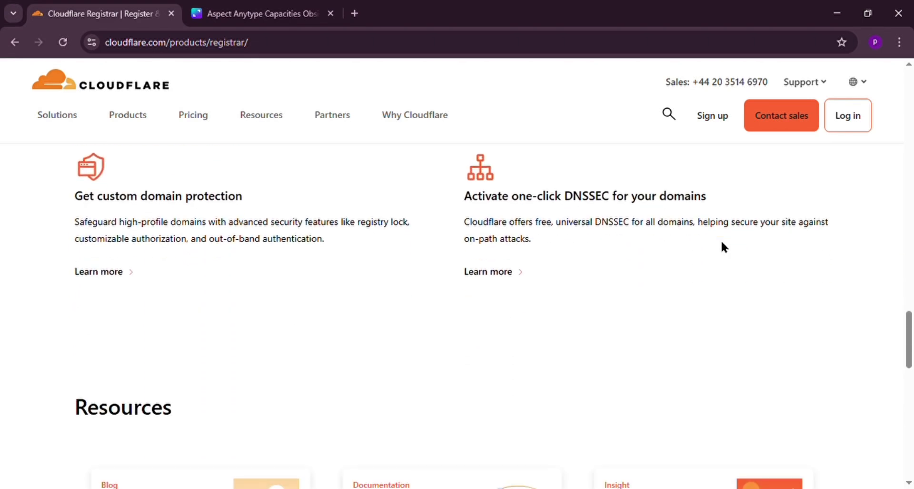
scroll("down", 3)
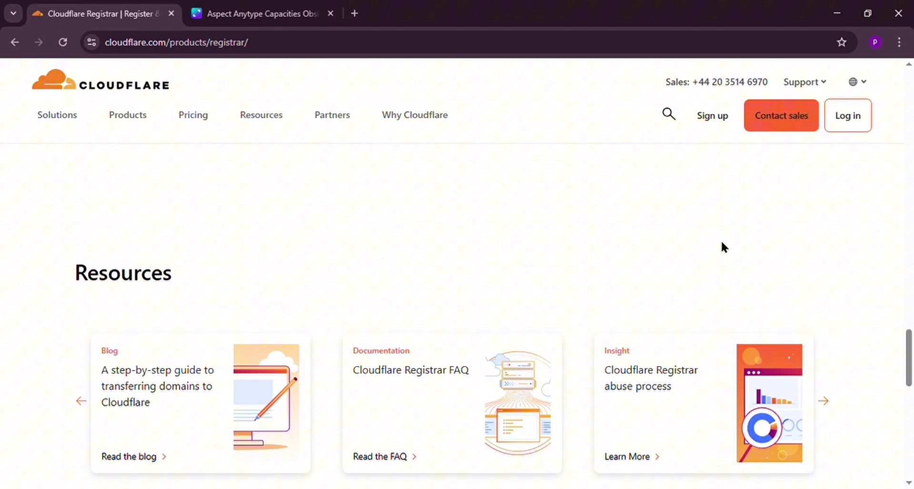
scroll("down", 3)
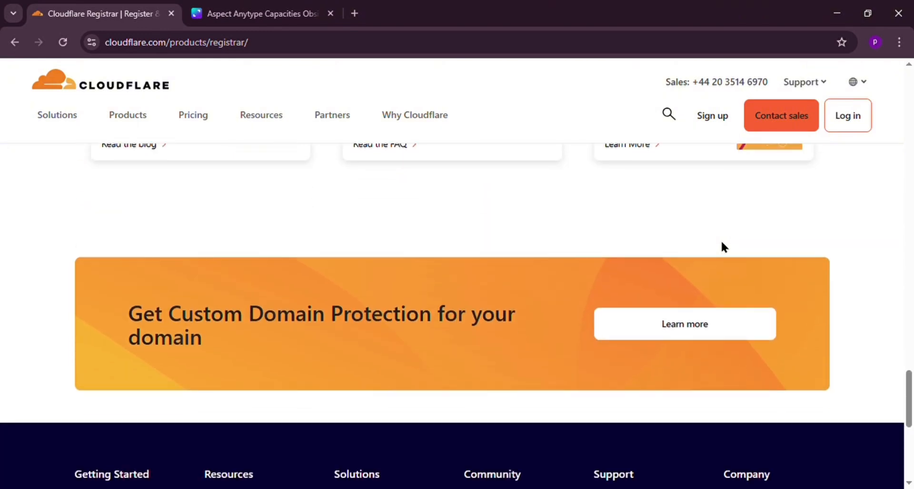
scroll("down", 3)
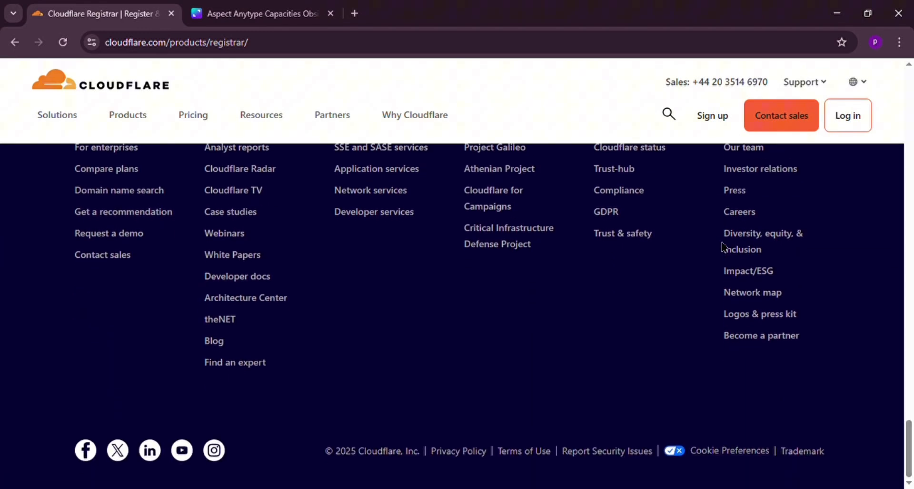
scroll("up", 3)
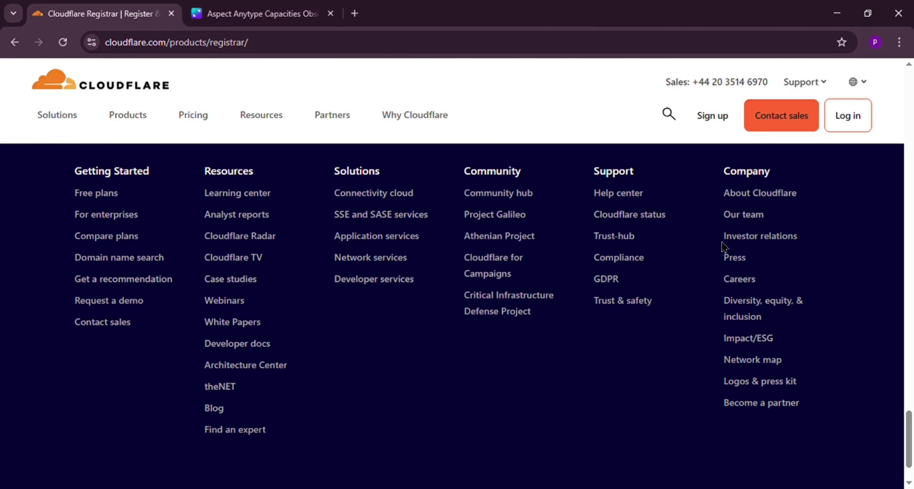
Scroll back up to the benefits on threat protection and at-cost renewals, then switch to the Canva comparison.
scroll("up", 3)
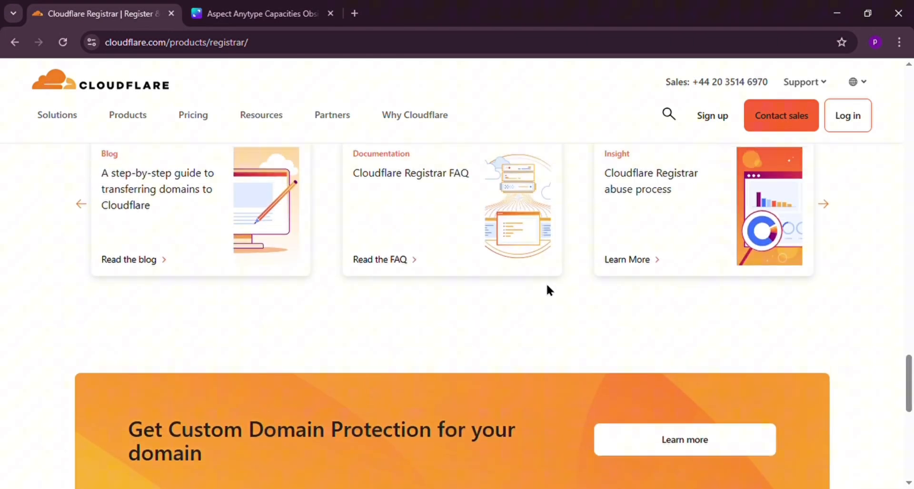
scroll("up", 3)
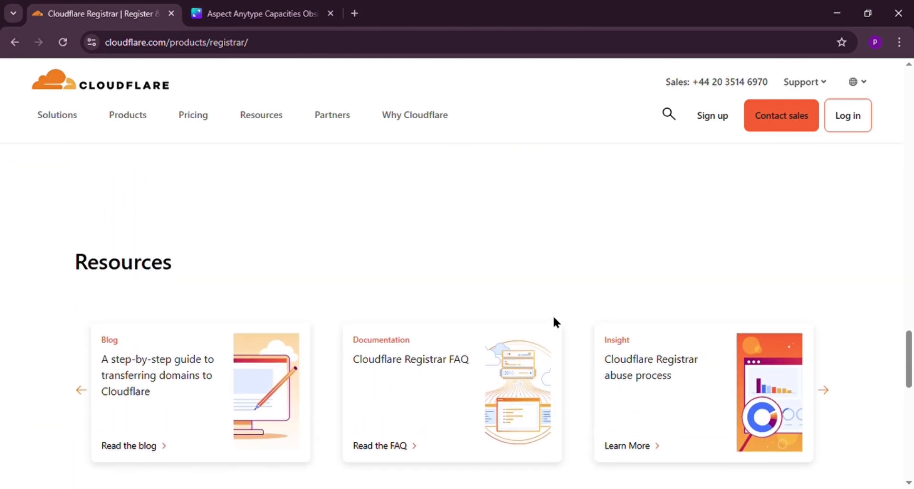
scroll("up", 3)
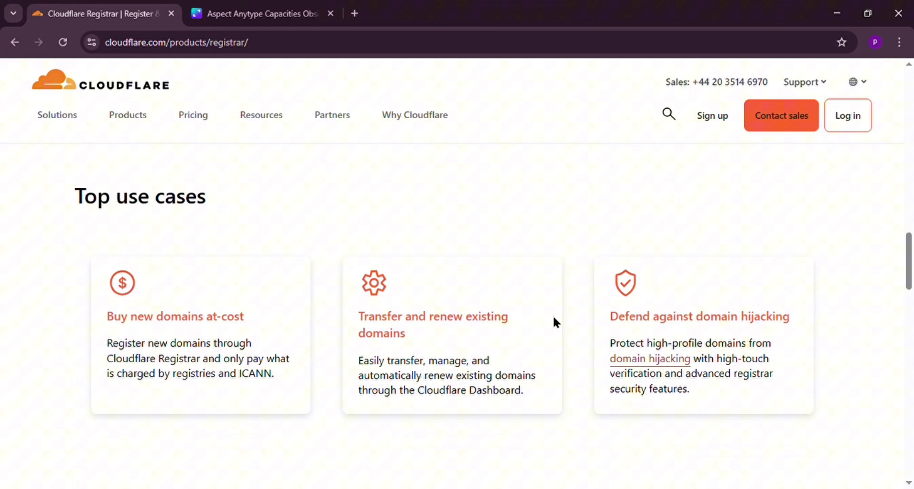
scroll("up", 3)
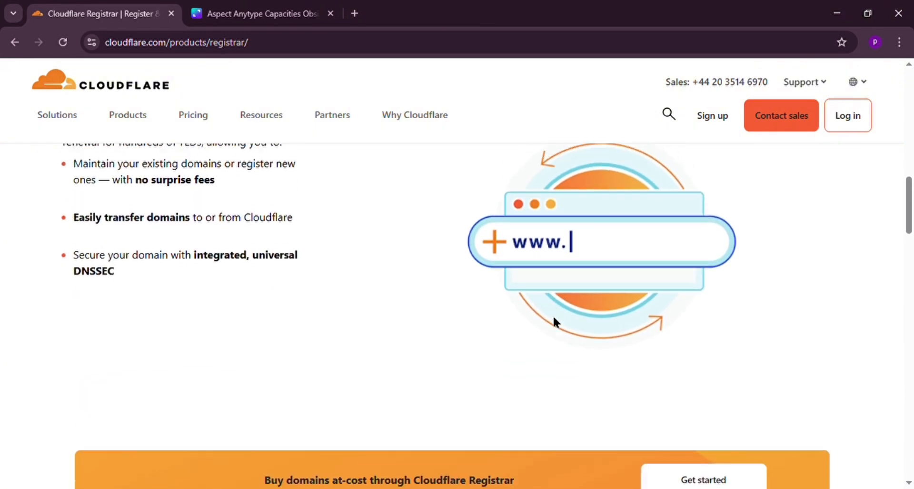
scroll("up", 3)
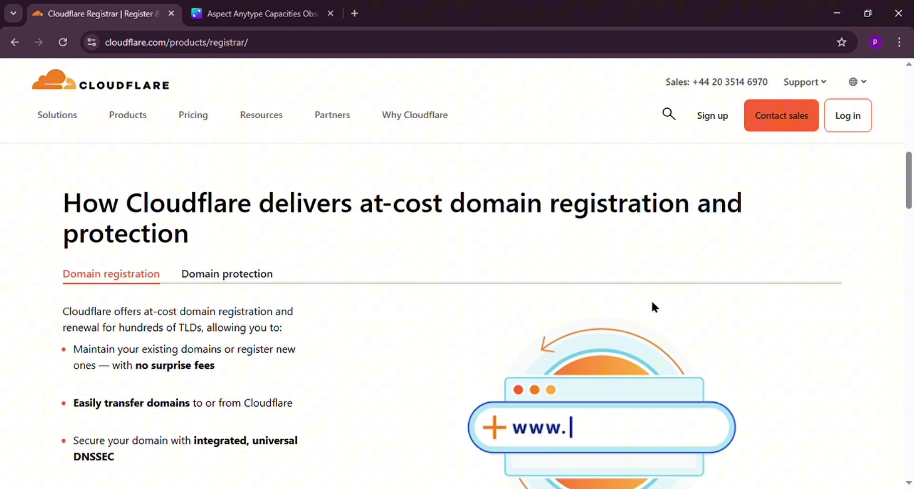
mouse_move(669, 300)
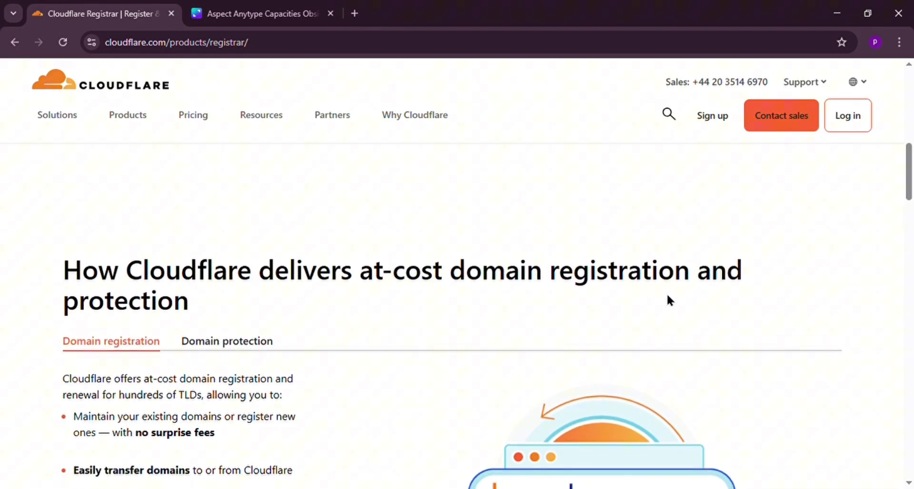
scroll("down", 3)
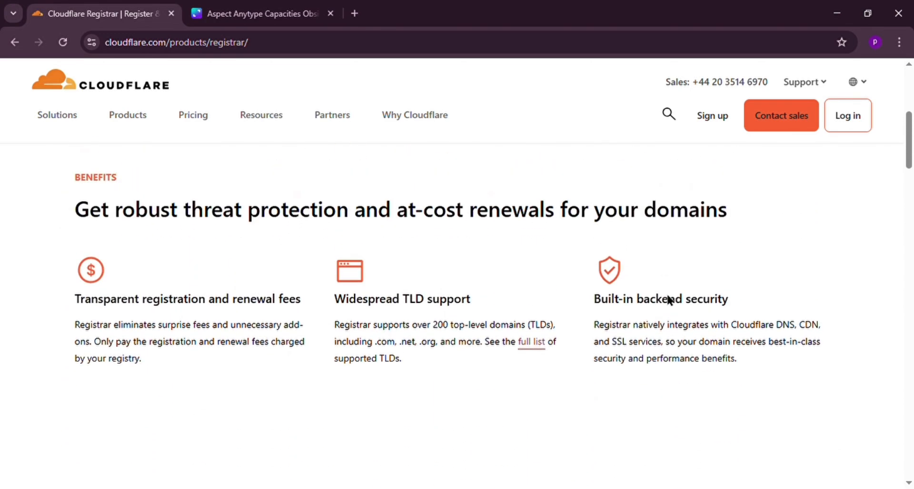
left_click(261, 13)
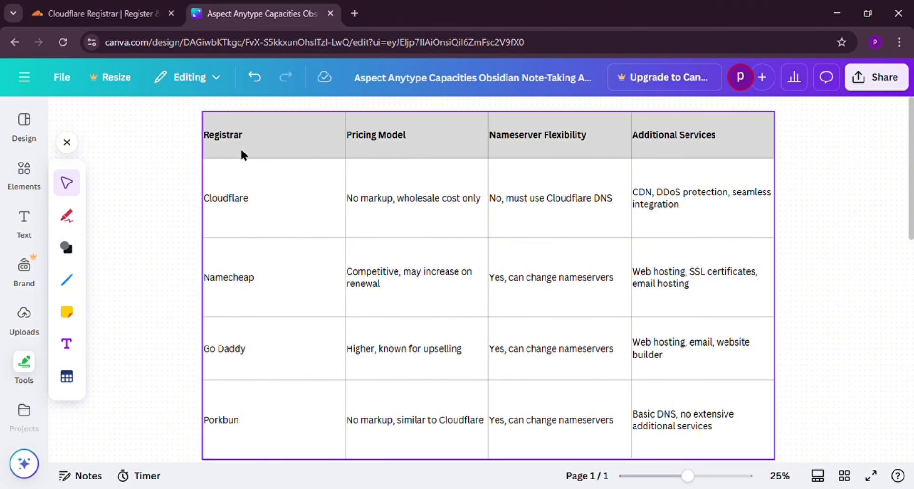
mouse_move(673, 157)
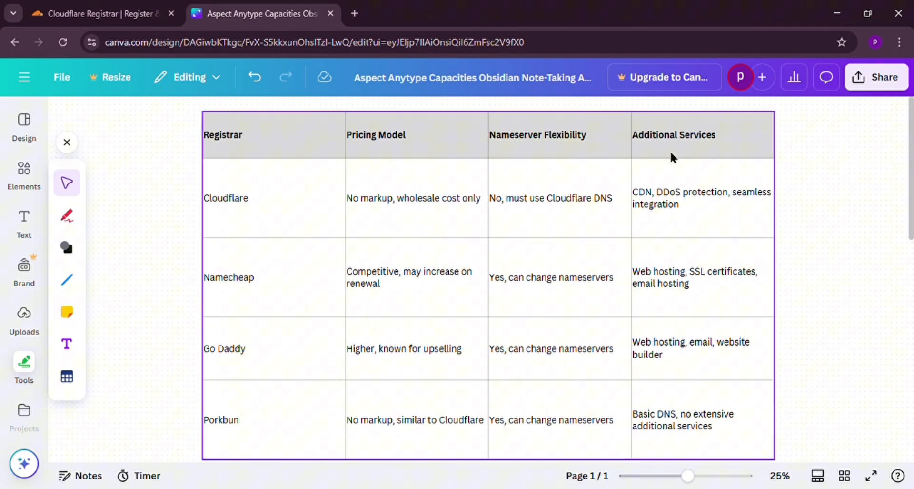
Deselect the registrar comparison table by clicking an empty canvas area.
left_click(836, 230)
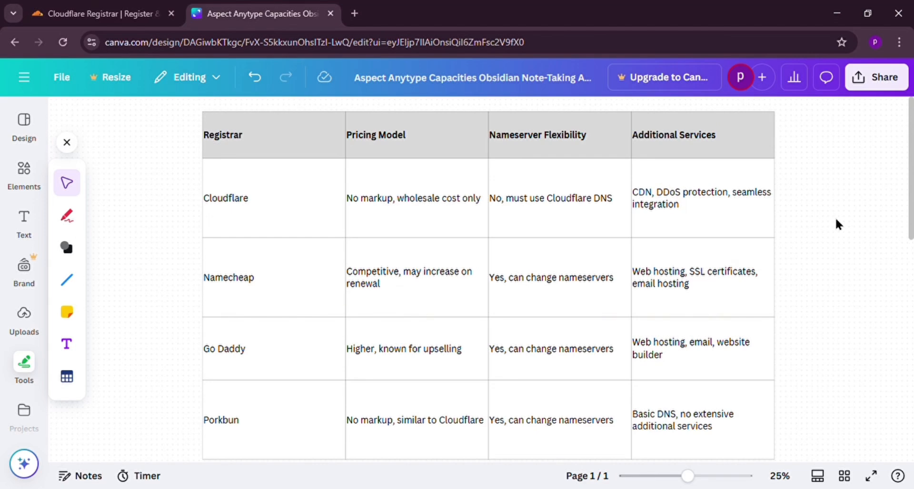
mouse_move(838, 220)
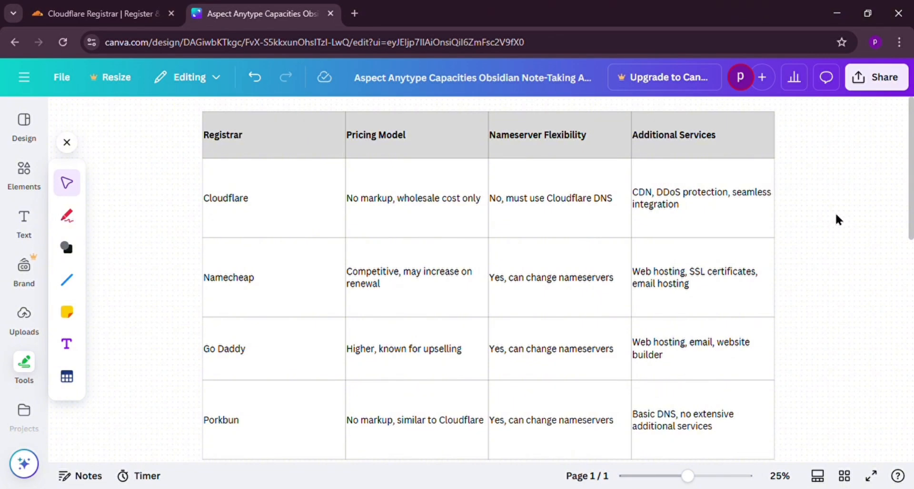